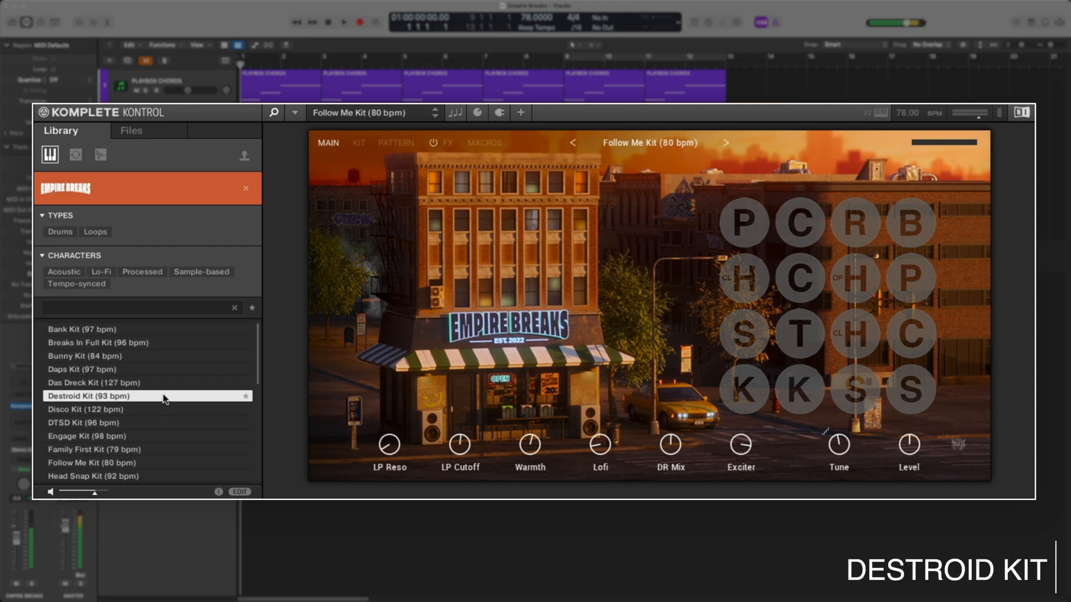
Step: Audition the Destroid Kit and The Wolf Kit from the kit list
click(94, 436)
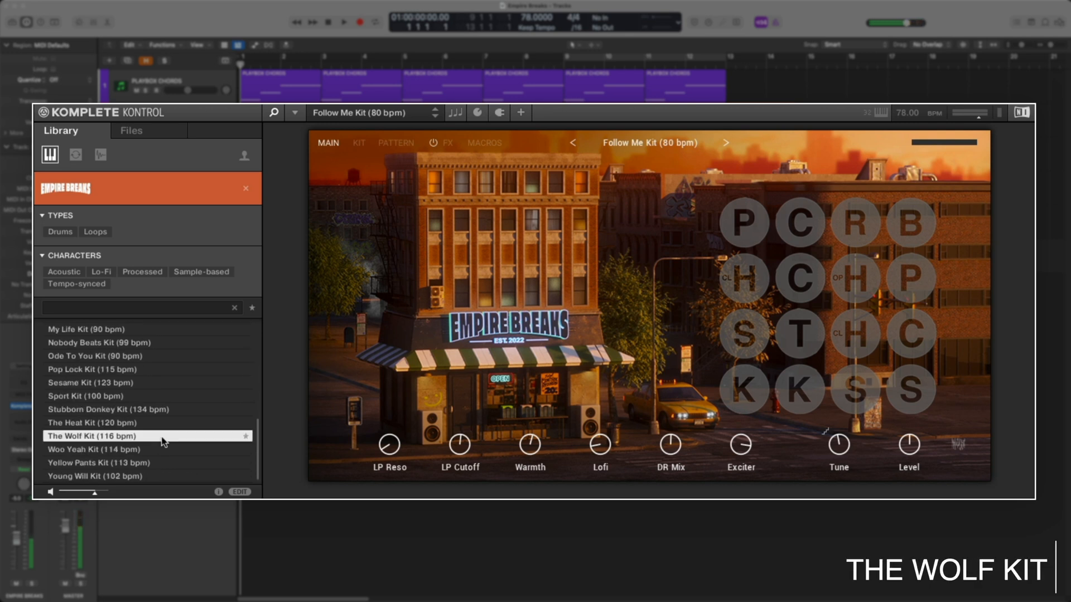
click(93, 369)
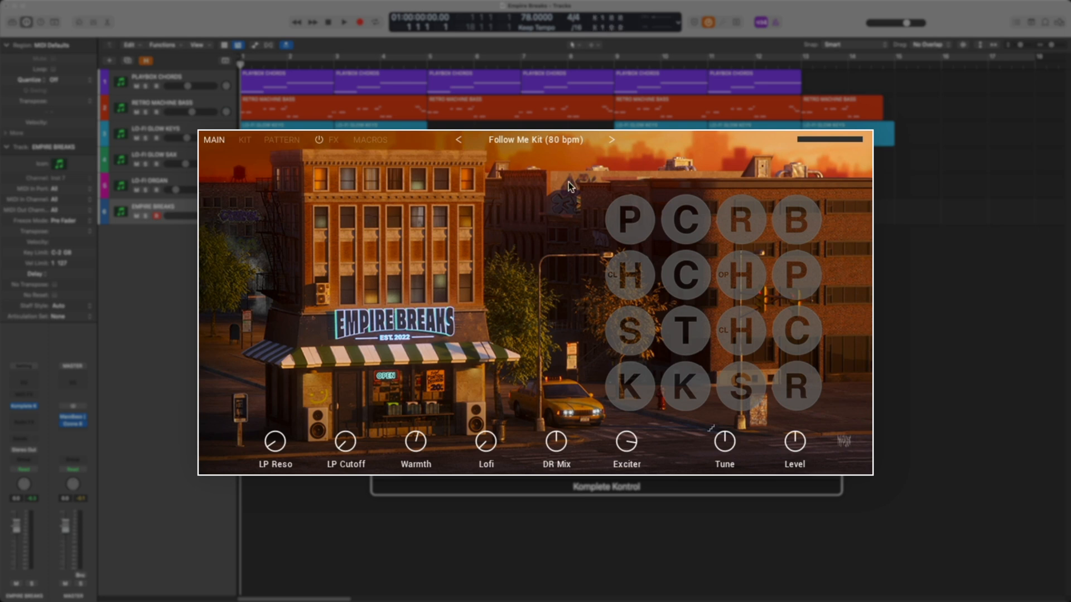
click(739, 388)
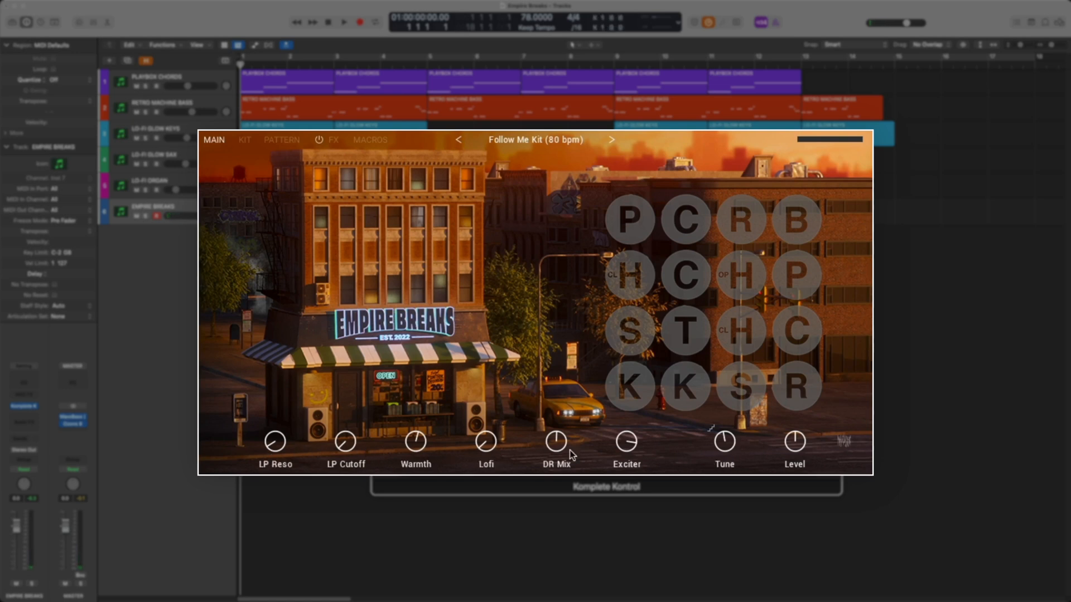
mouse_move(778, 451)
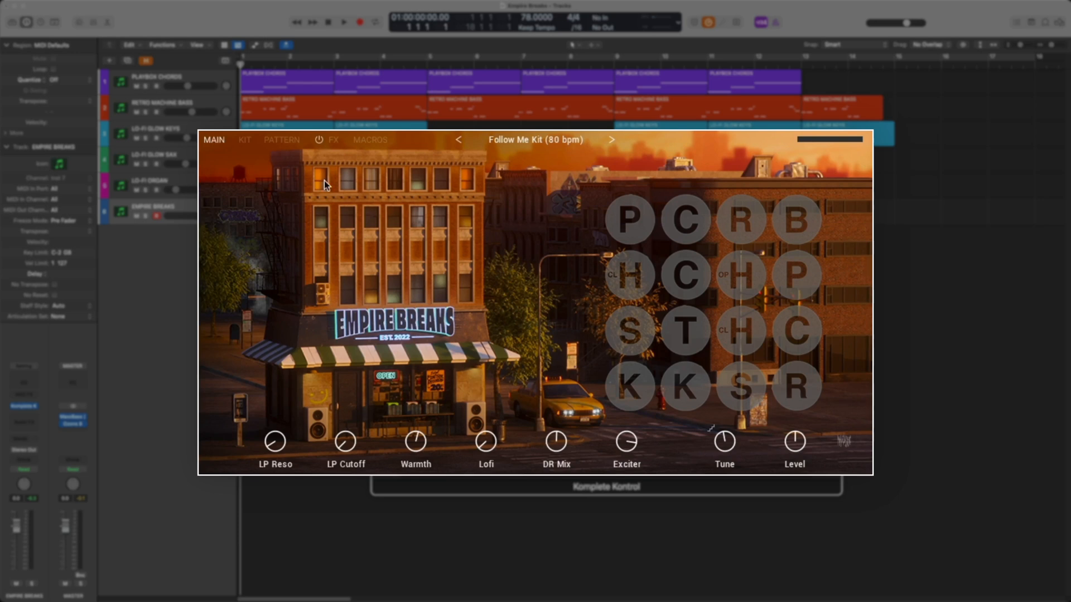
Step: On the Kit page, inspect the WY 1 kick, floor tom and rimshot pads' settings
click(244, 140)
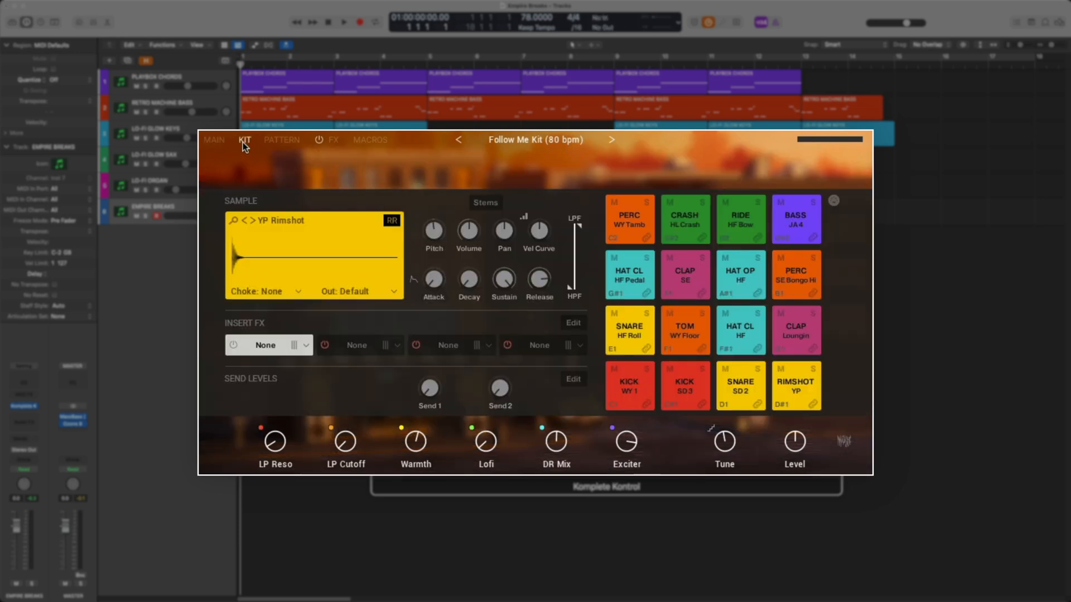
click(628, 384)
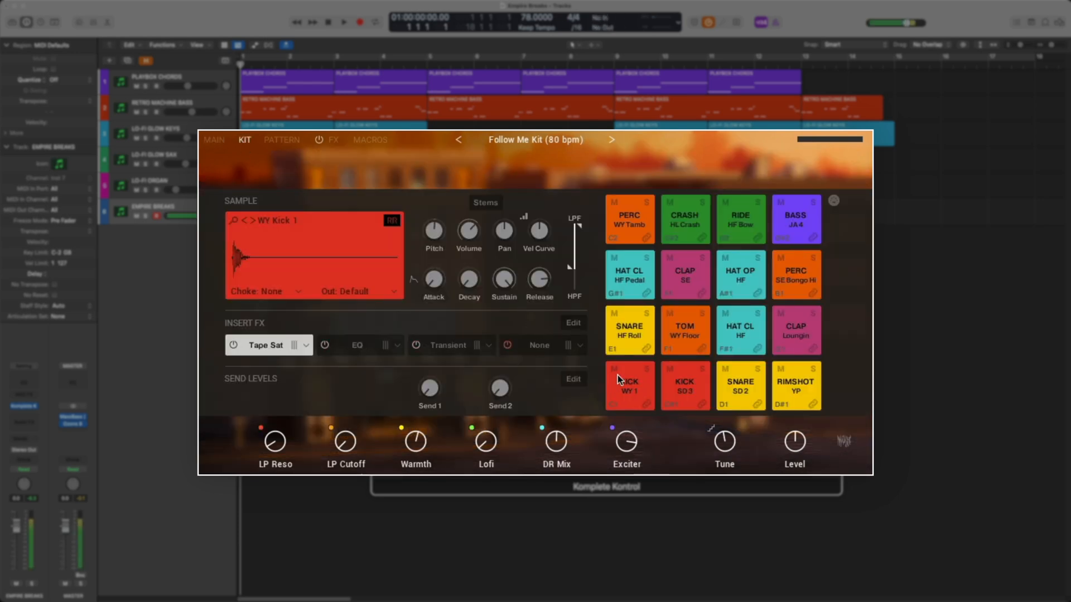
click(683, 330)
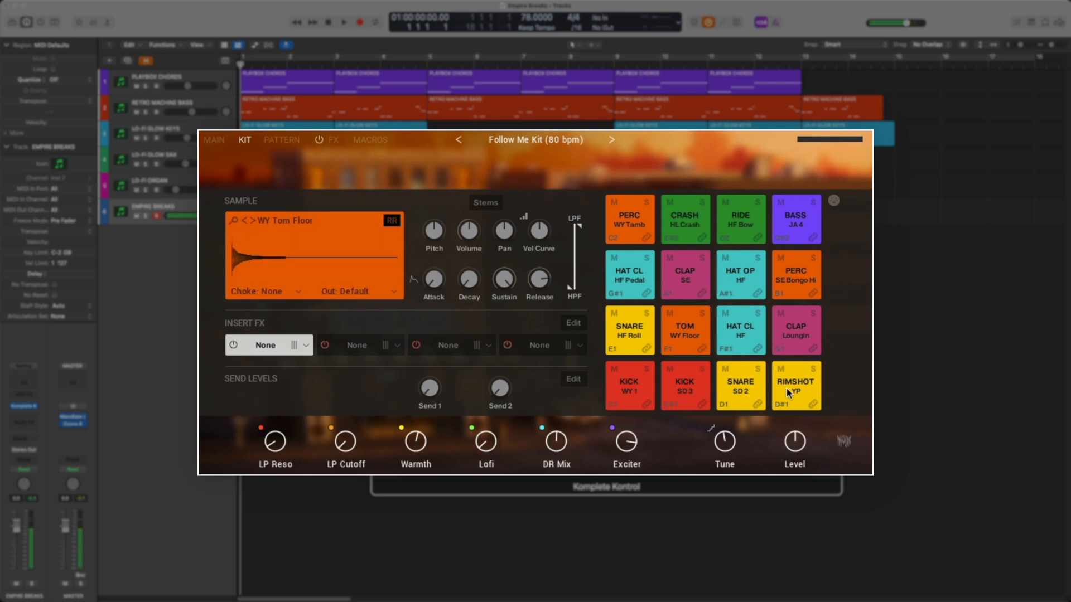
click(794, 386)
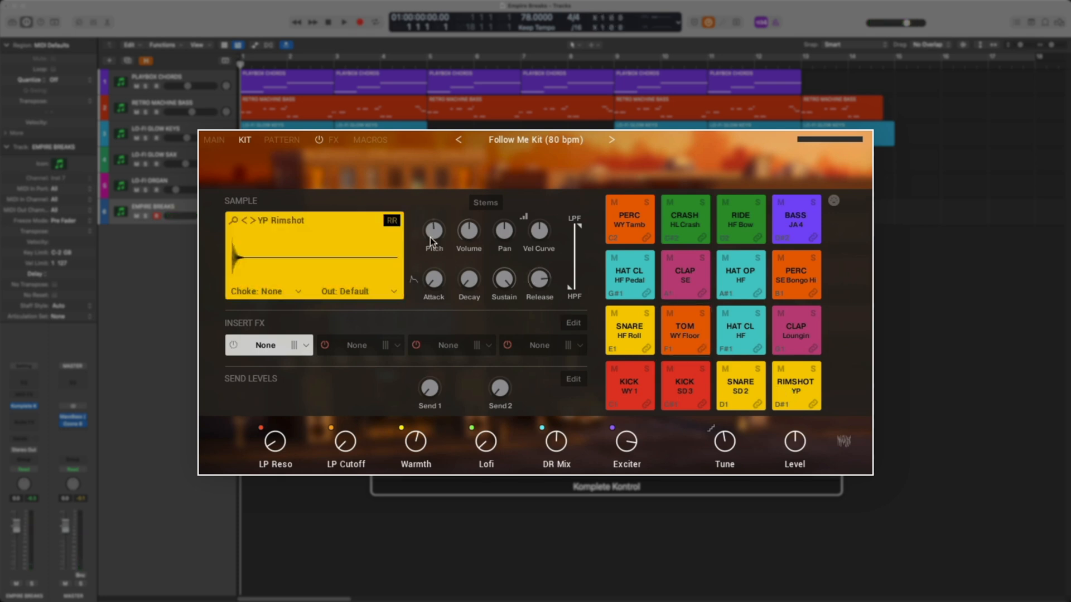
mouse_move(546, 244)
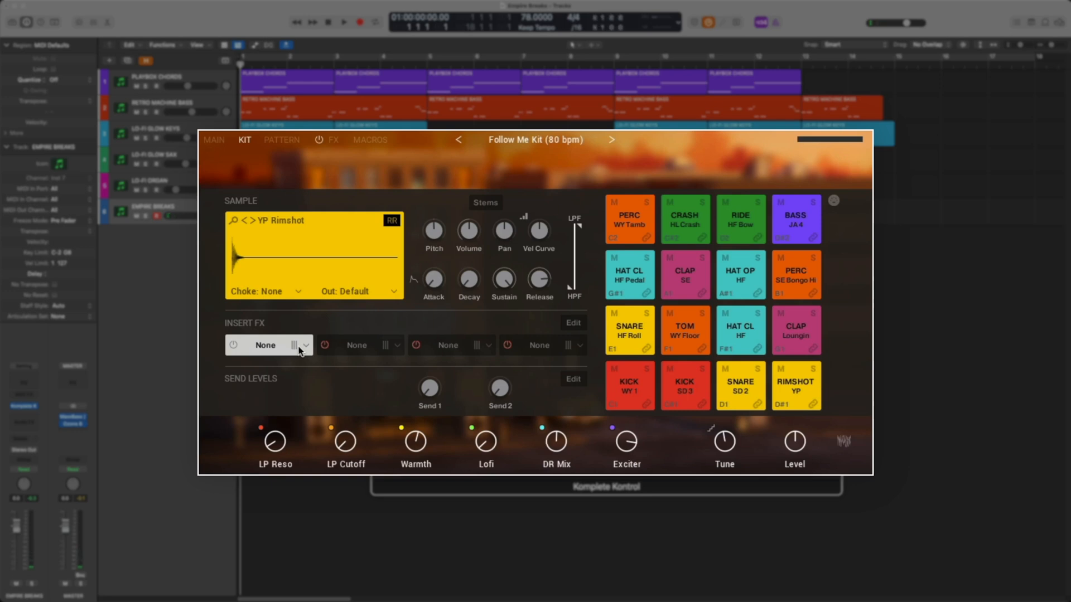
Step: Load Cry Wah into the rimshot pad's first insert effect slot
click(266, 345)
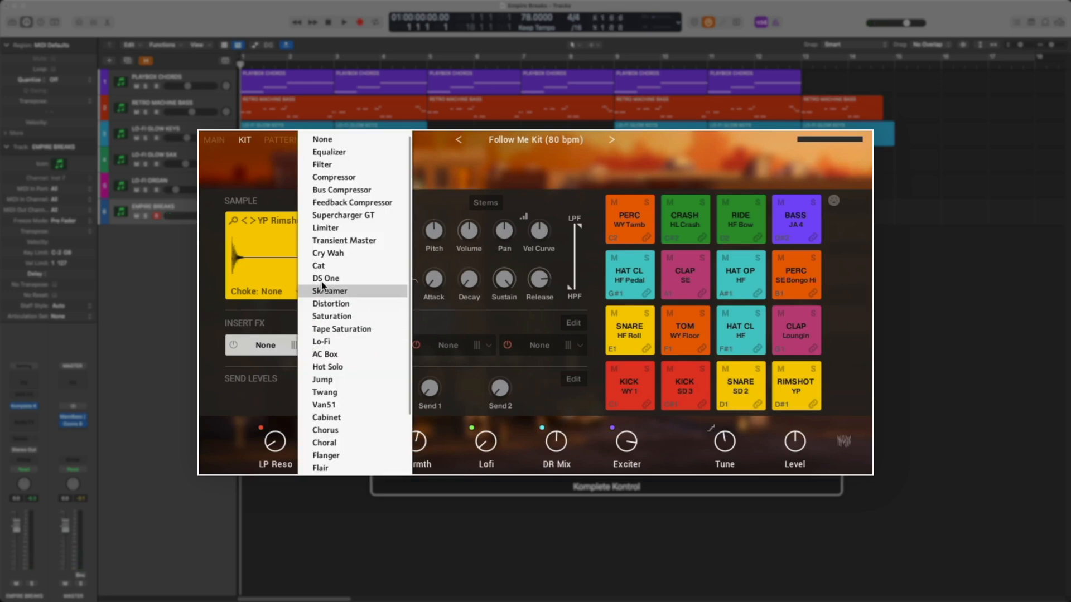
click(328, 253)
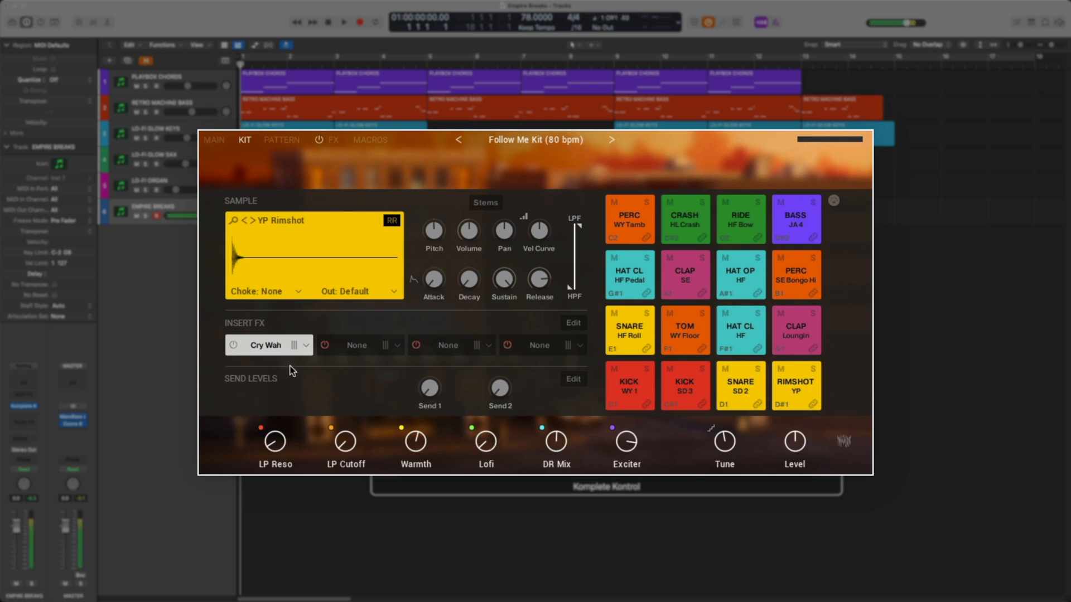
mouse_move(253, 295)
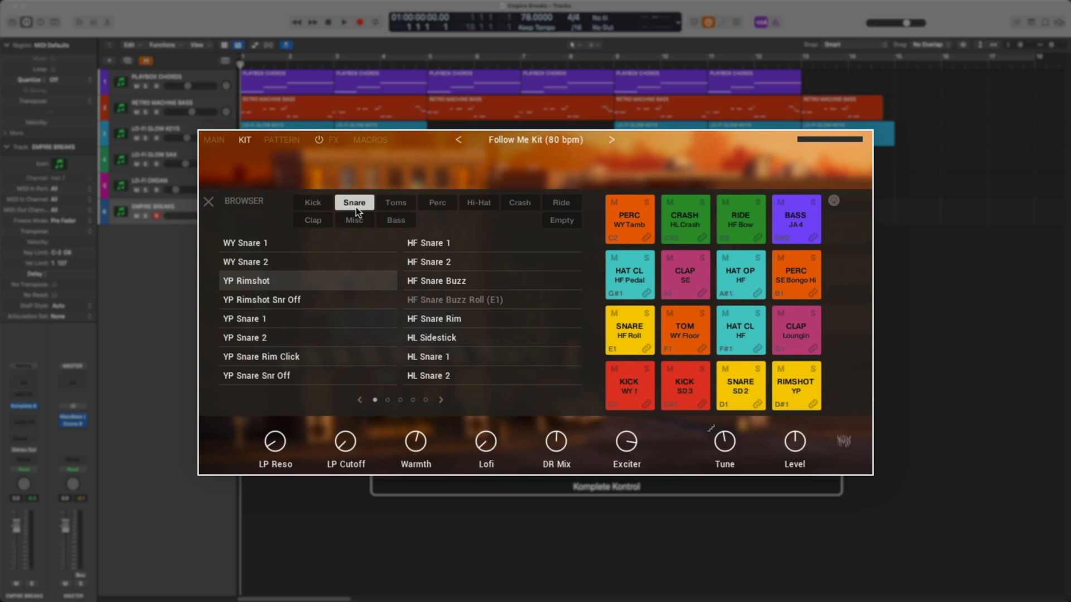
Step: Browse the snare samples, load Hockey Snare - OS, then step to Kickboxer Snare 1 - OS
click(437, 202)
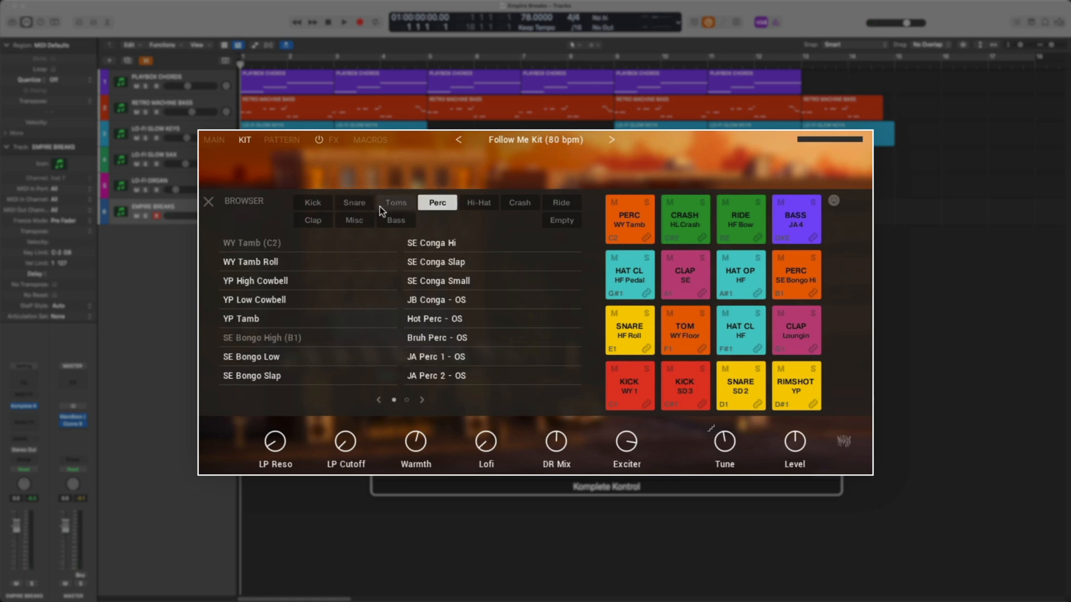
click(354, 202)
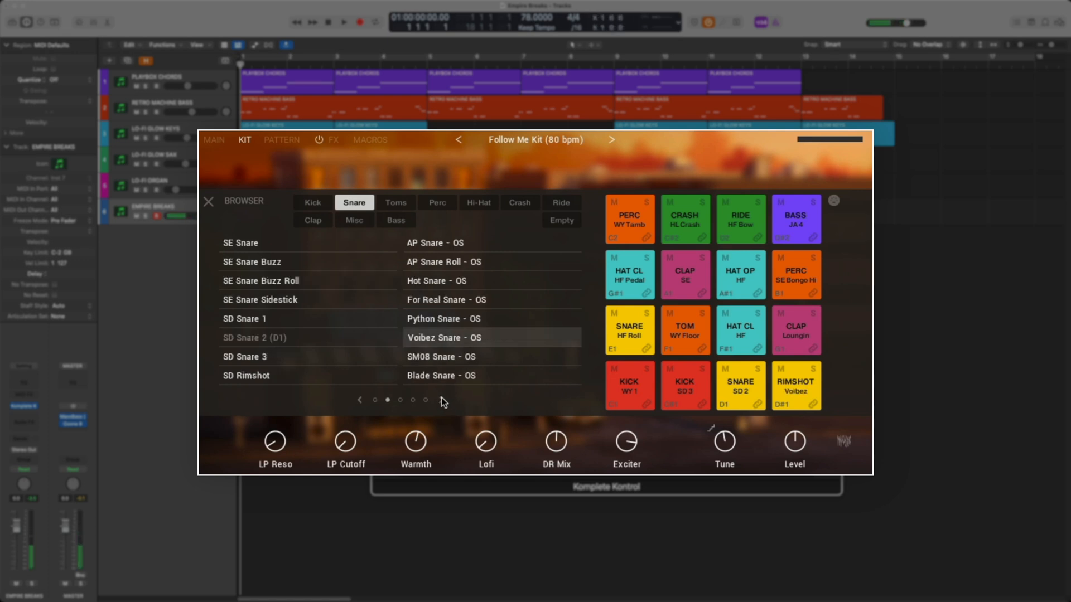
click(426, 401)
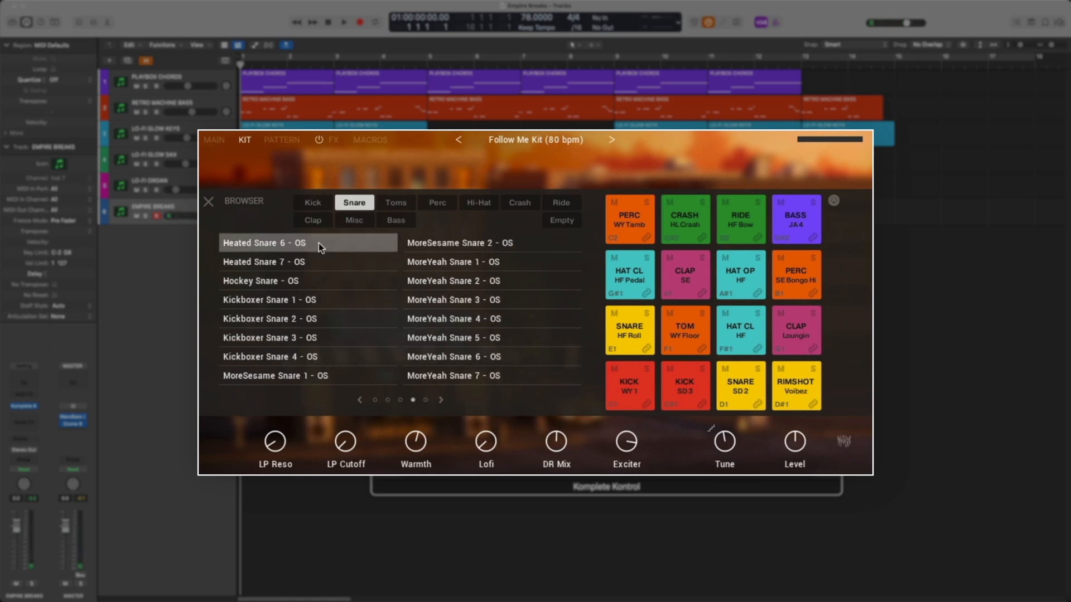
click(273, 281)
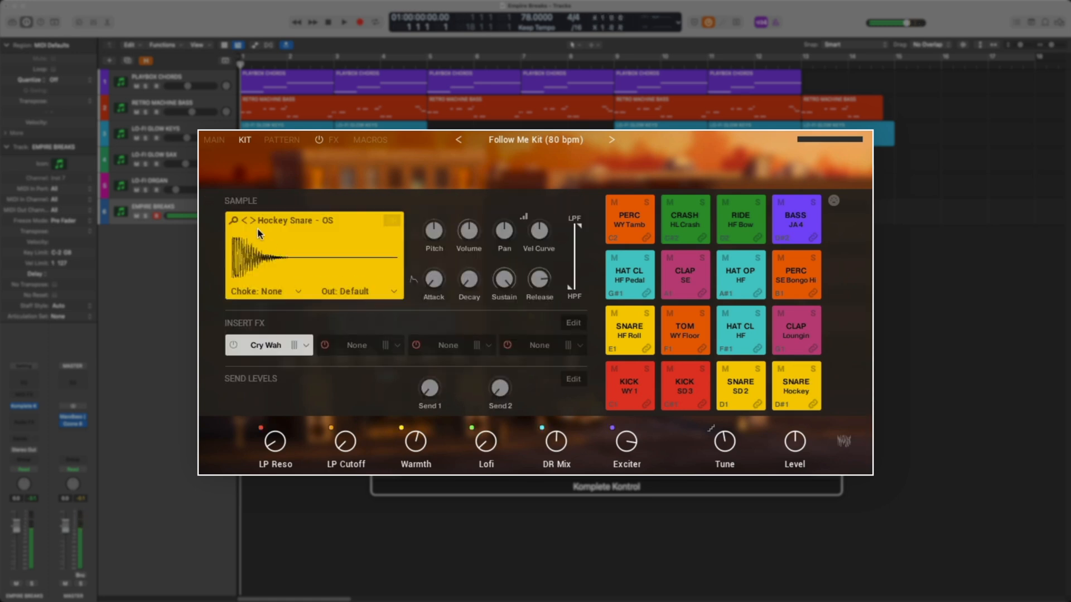
click(252, 220)
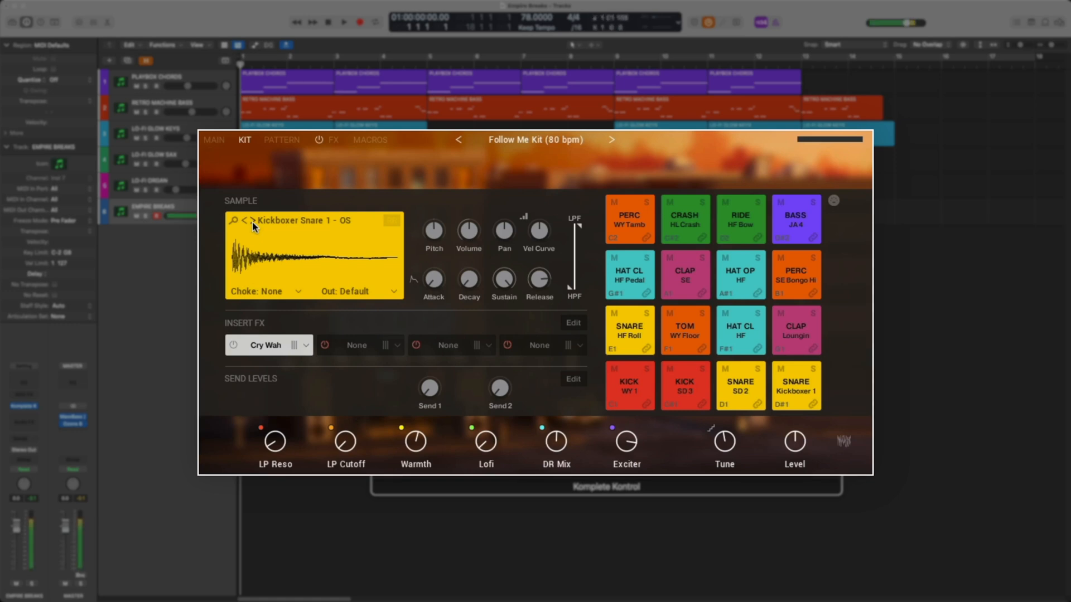
click(628, 385)
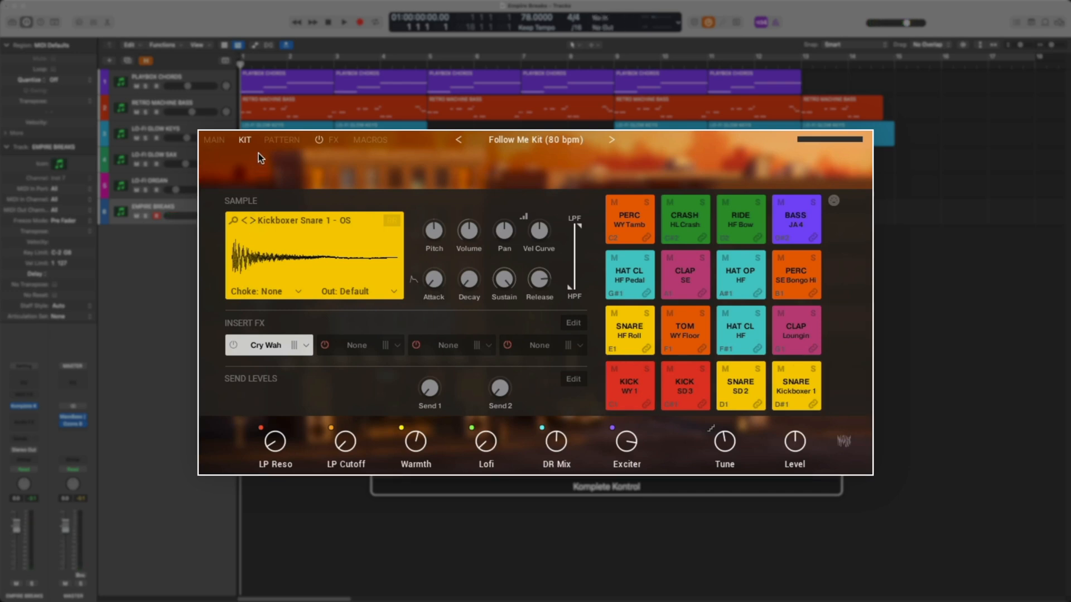
Step: In Global FX, view the Lo-Fi effect and raise the Lofi macro to about 43%
click(333, 141)
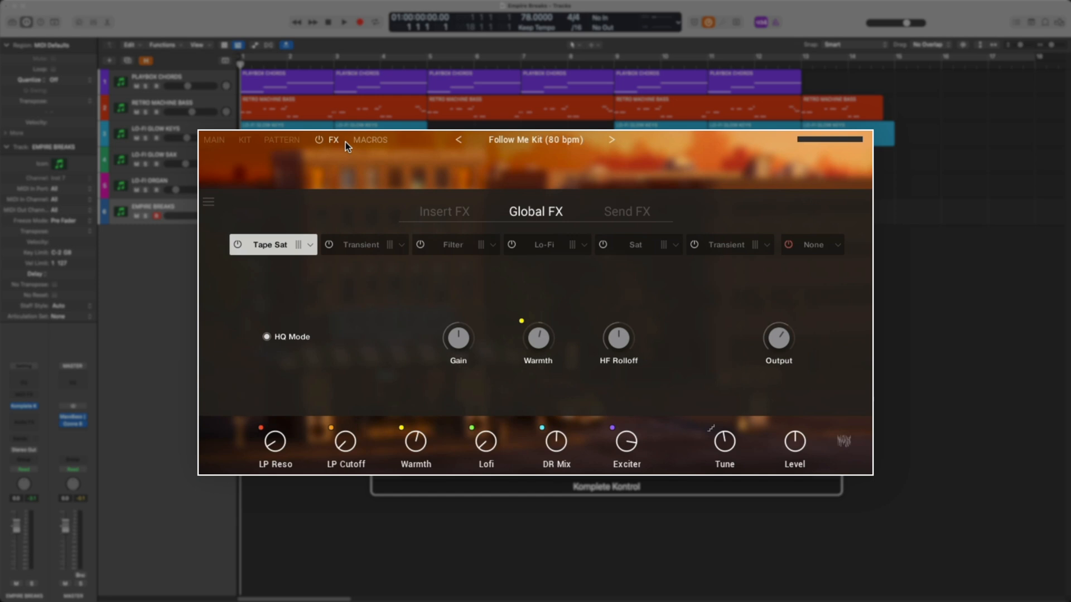
mouse_move(431, 255)
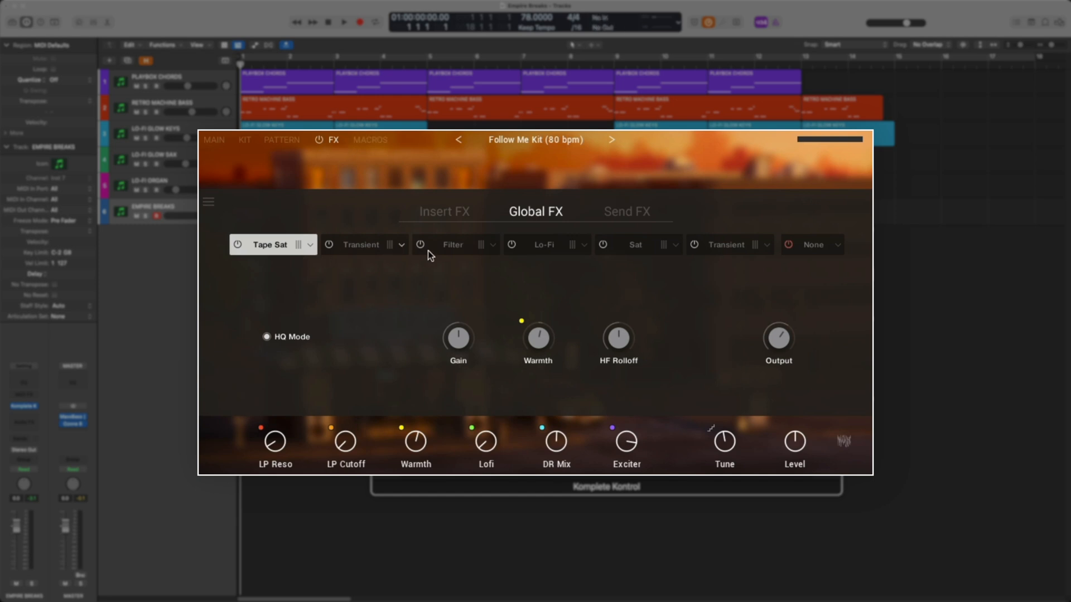
click(544, 244)
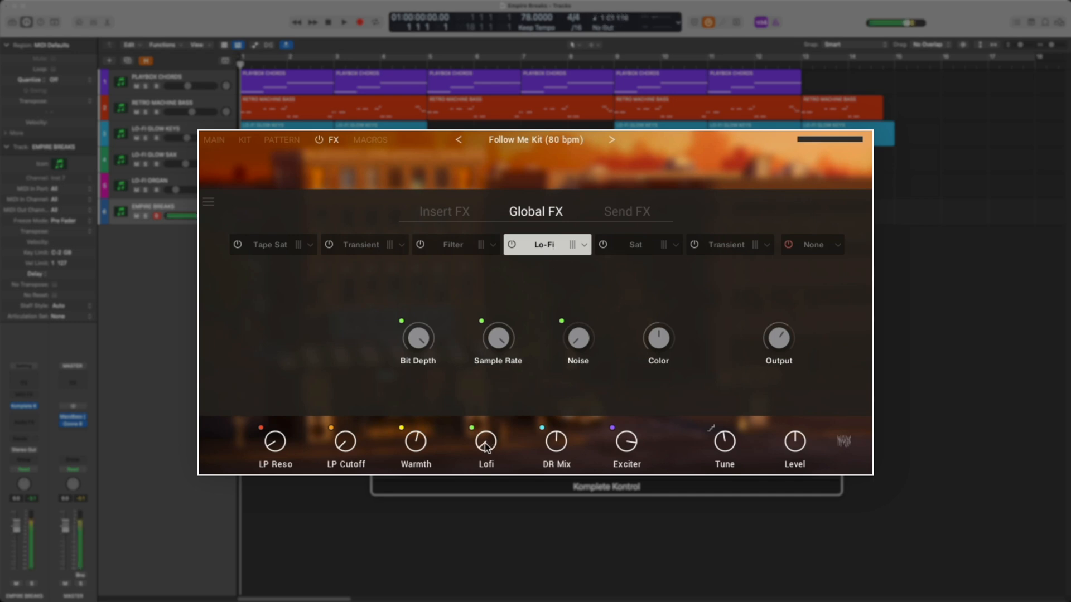
drag(485, 441, 485, 424)
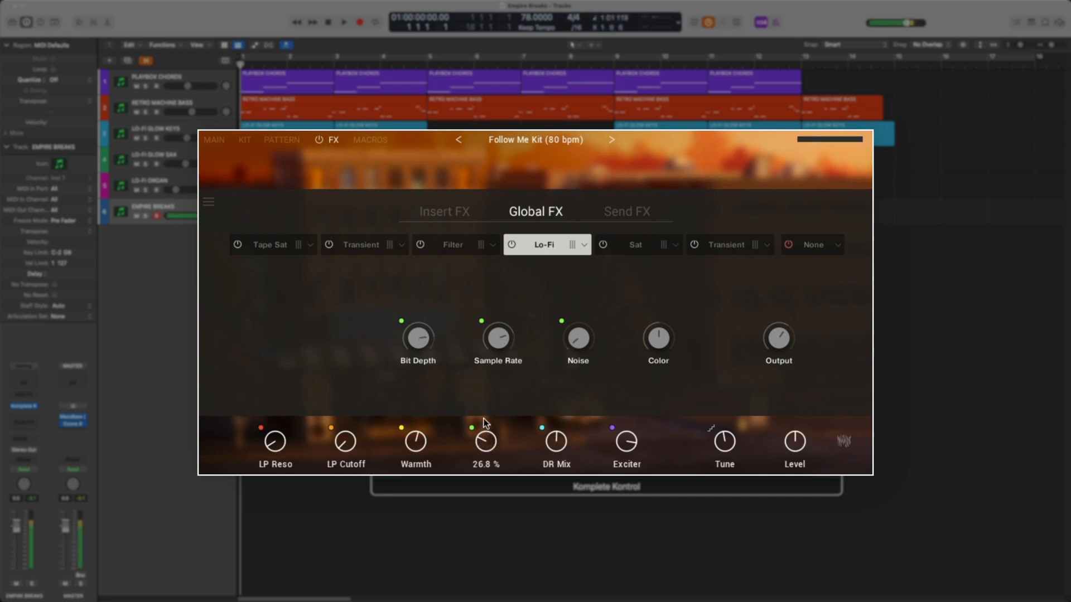
drag(485, 440, 485, 378)
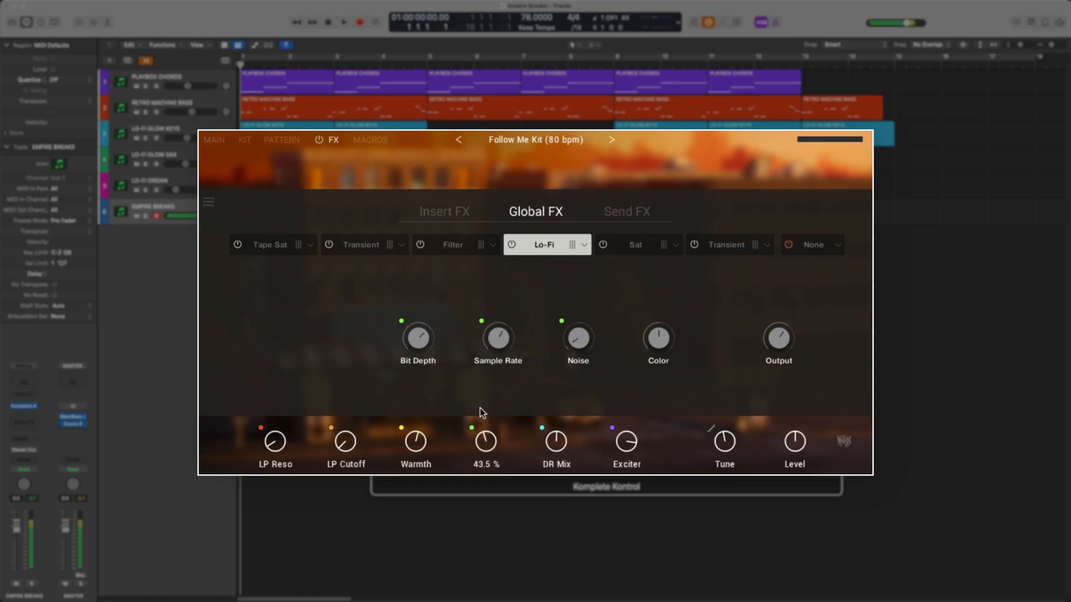
drag(485, 440, 485, 464)
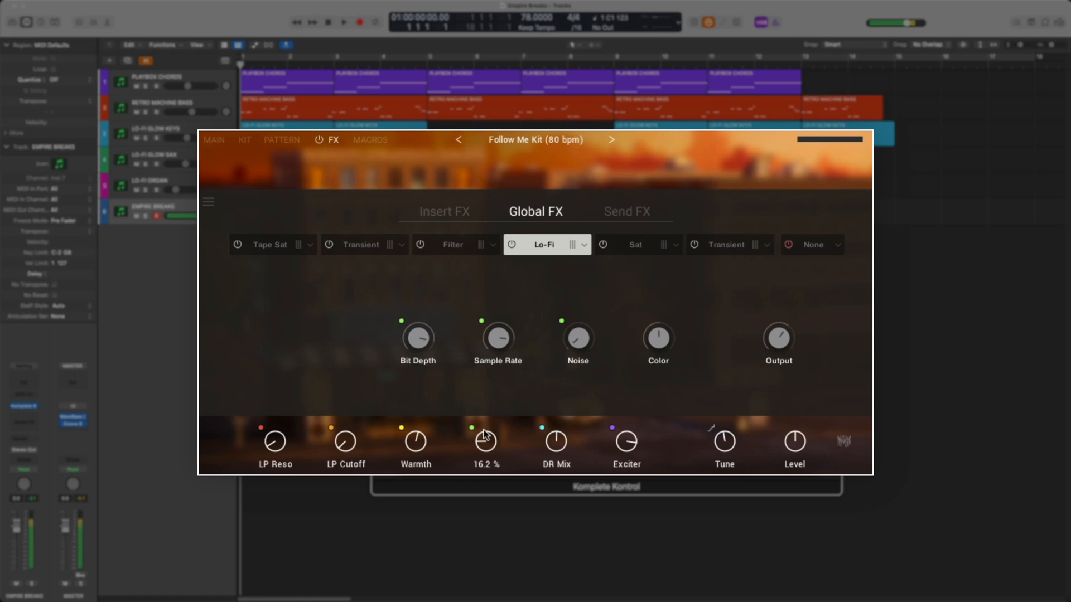
drag(485, 440, 485, 457)
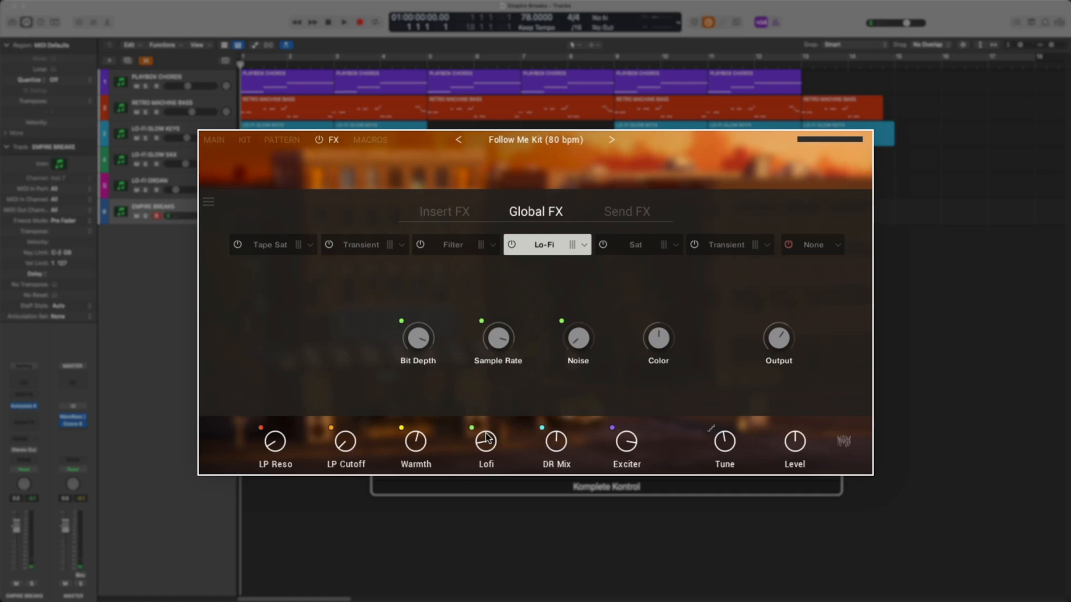
Step: View the global Filter effect and set the LP Cutoff macro amount
click(452, 244)
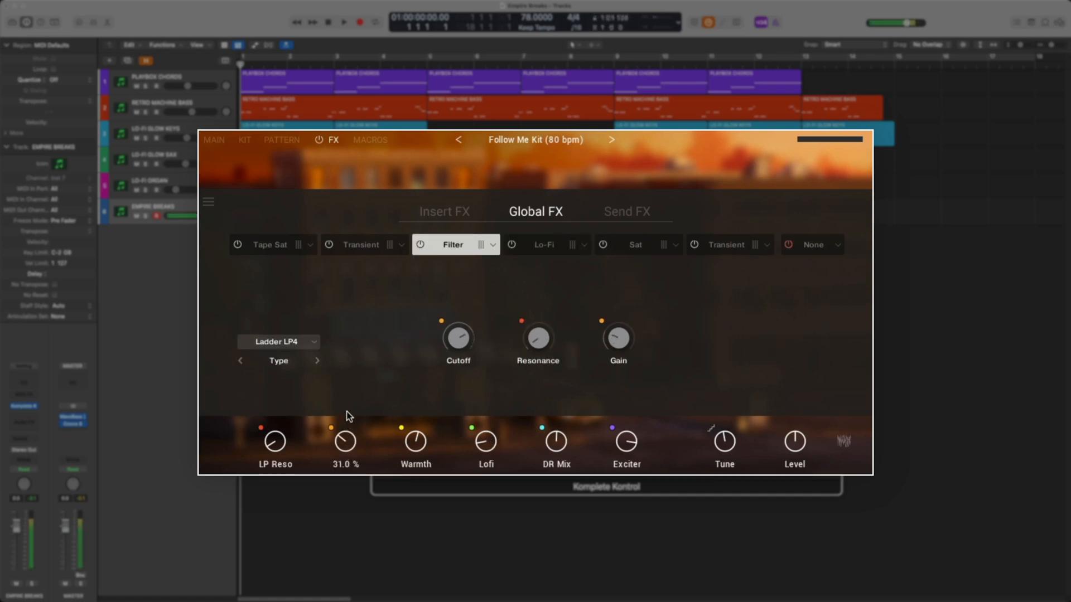
drag(345, 441, 349, 394)
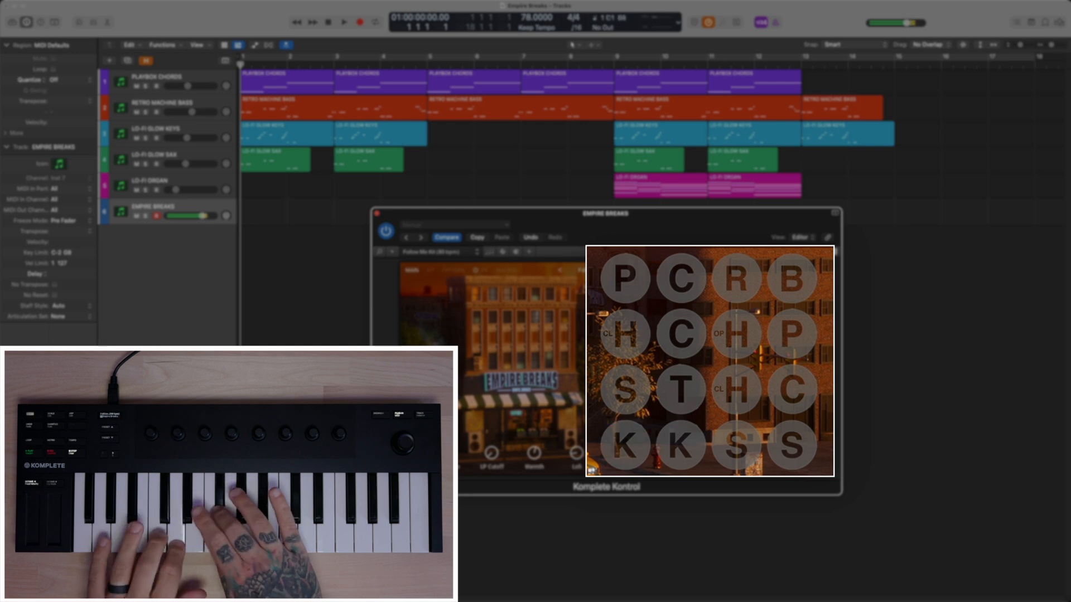
Step: Switch Empire Breaks to its Pattern page with Main, Variation and Fill pads
click(623, 390)
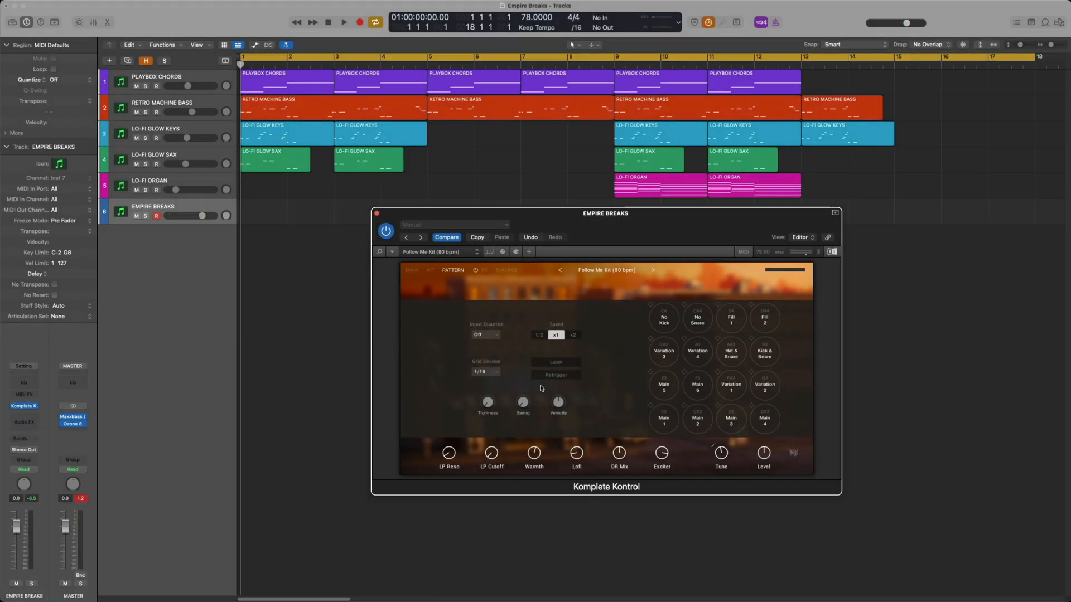
mouse_move(610, 369)
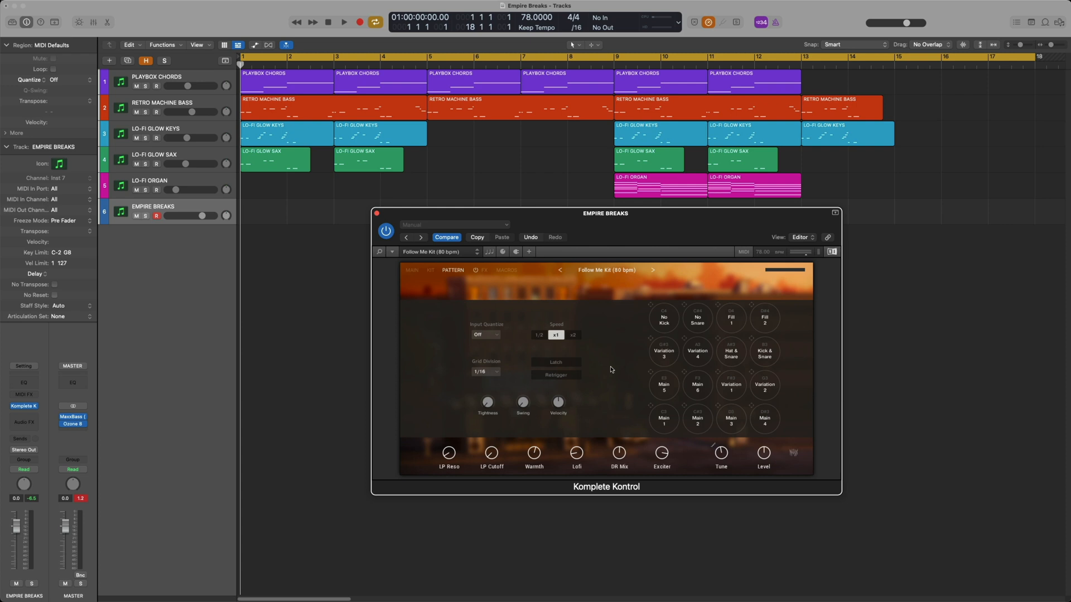
click(344, 23)
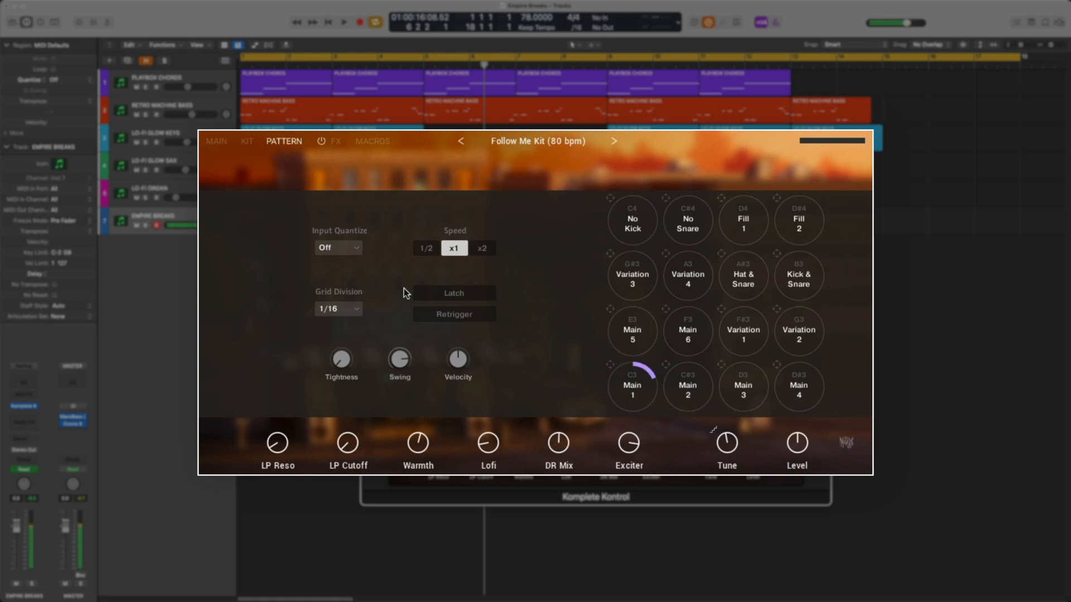
click(631, 386)
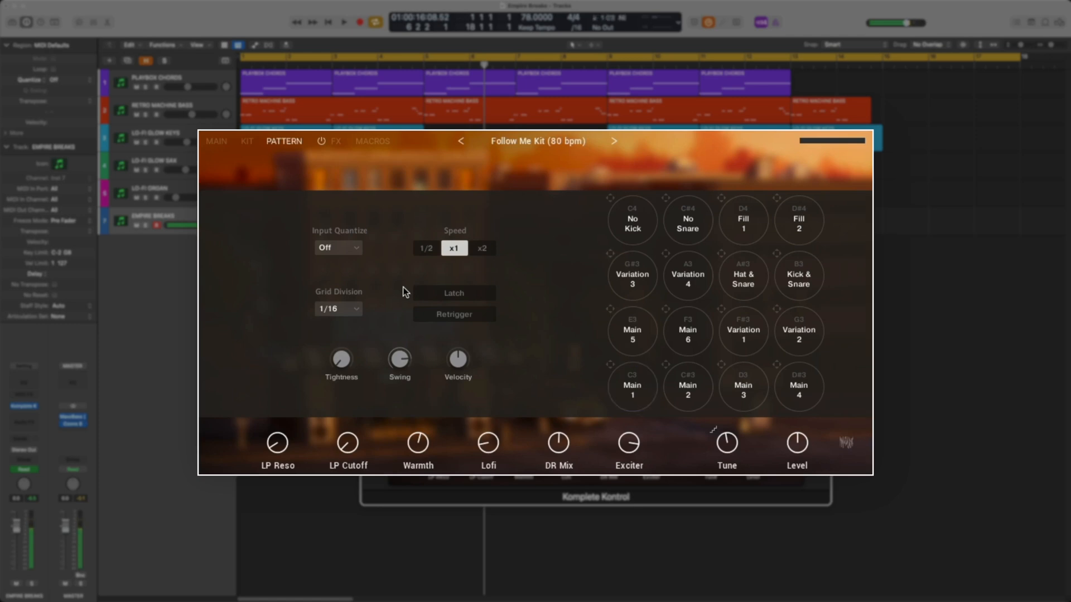
click(425, 247)
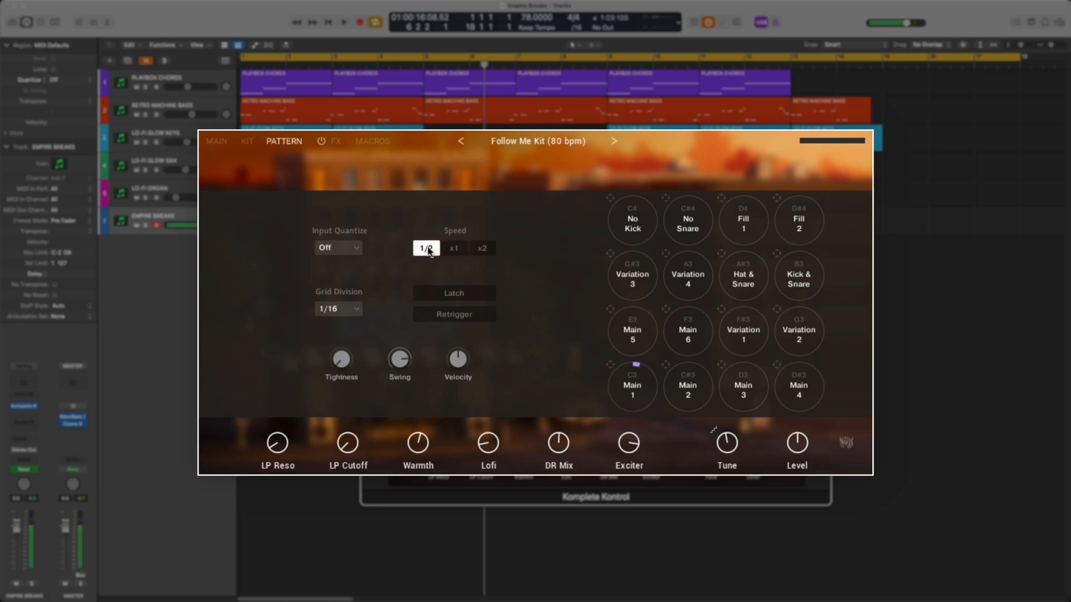
click(631, 386)
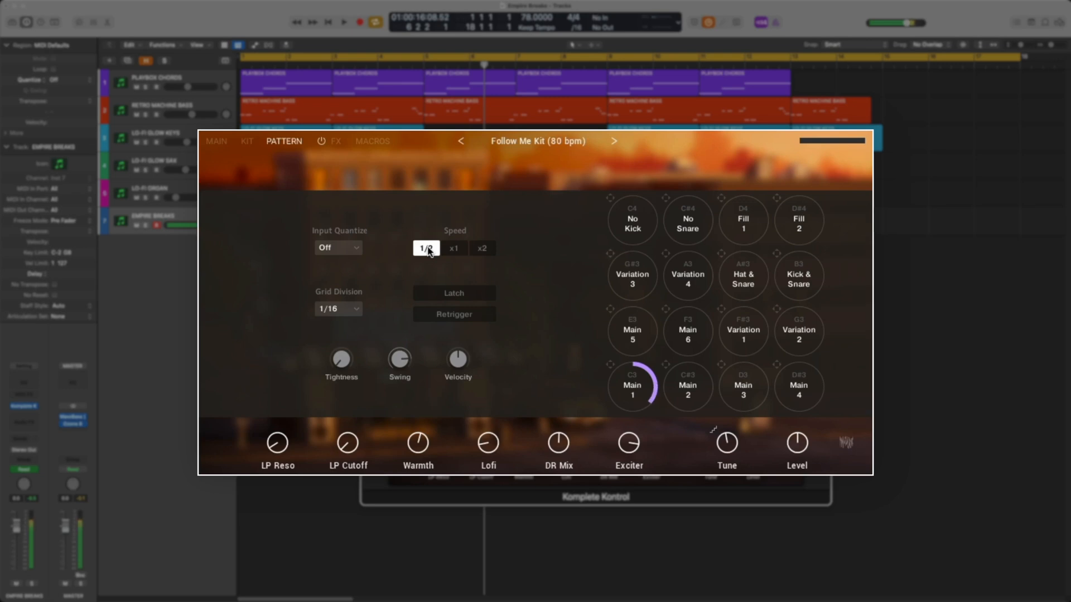
click(482, 248)
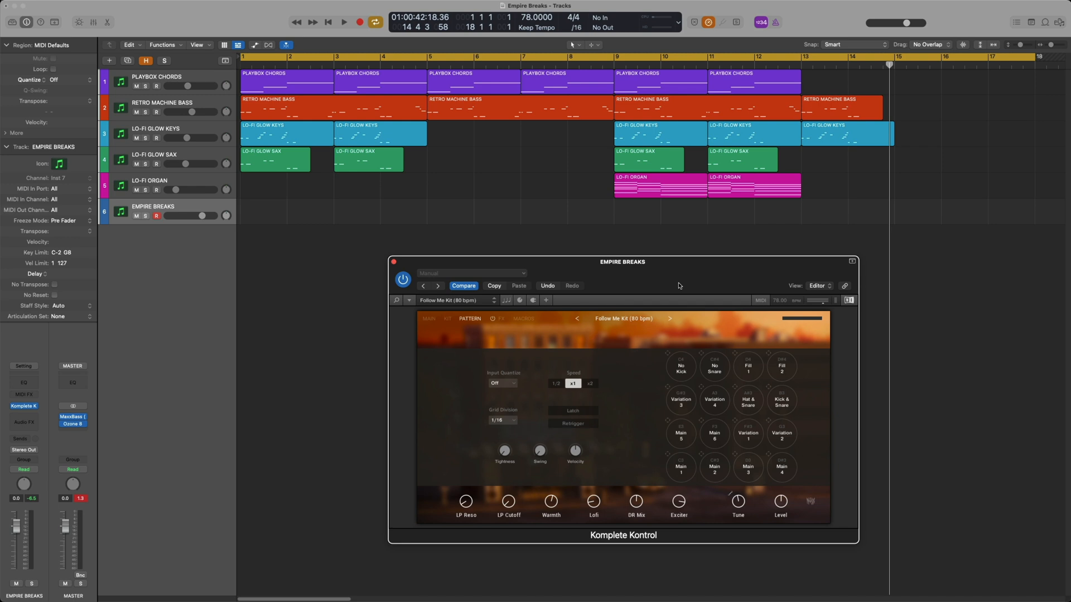
mouse_move(700, 424)
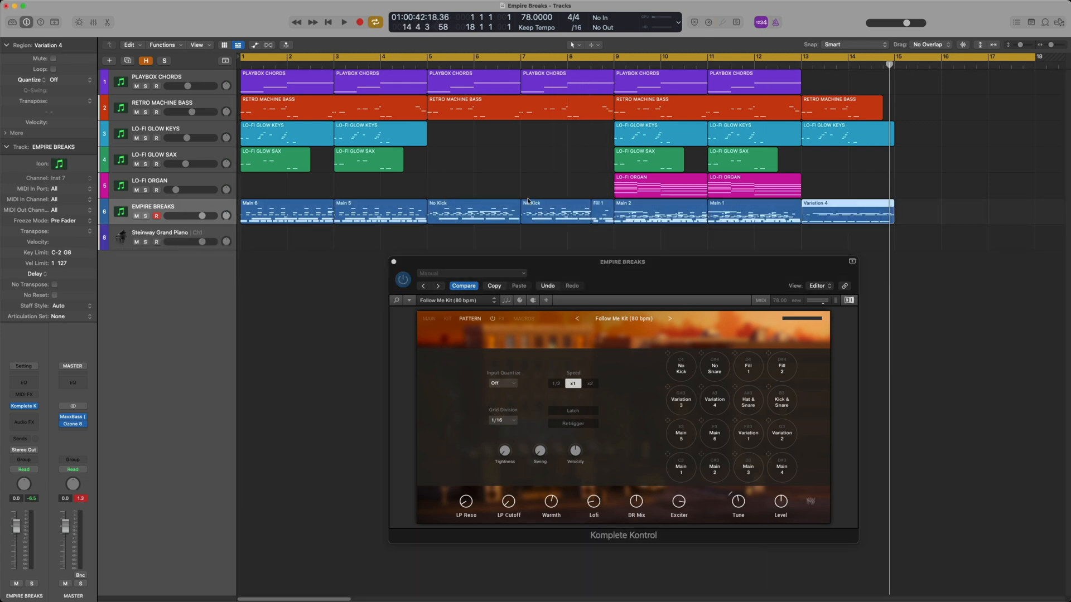
Step: Play back the newly arranged Main 6, No Kick and Fill 1 drum regions
click(343, 23)
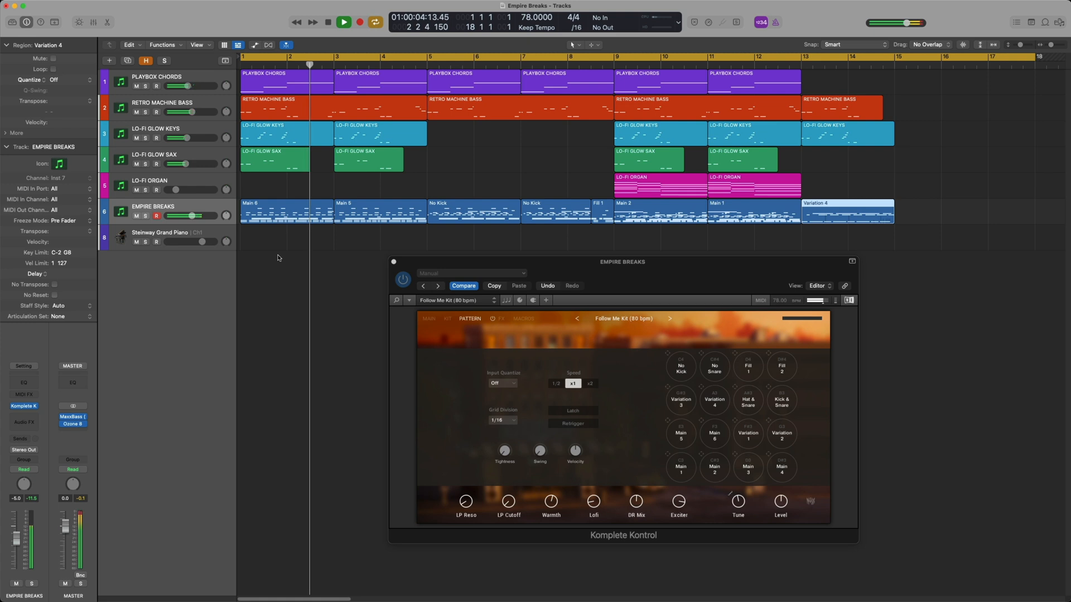
click(344, 22)
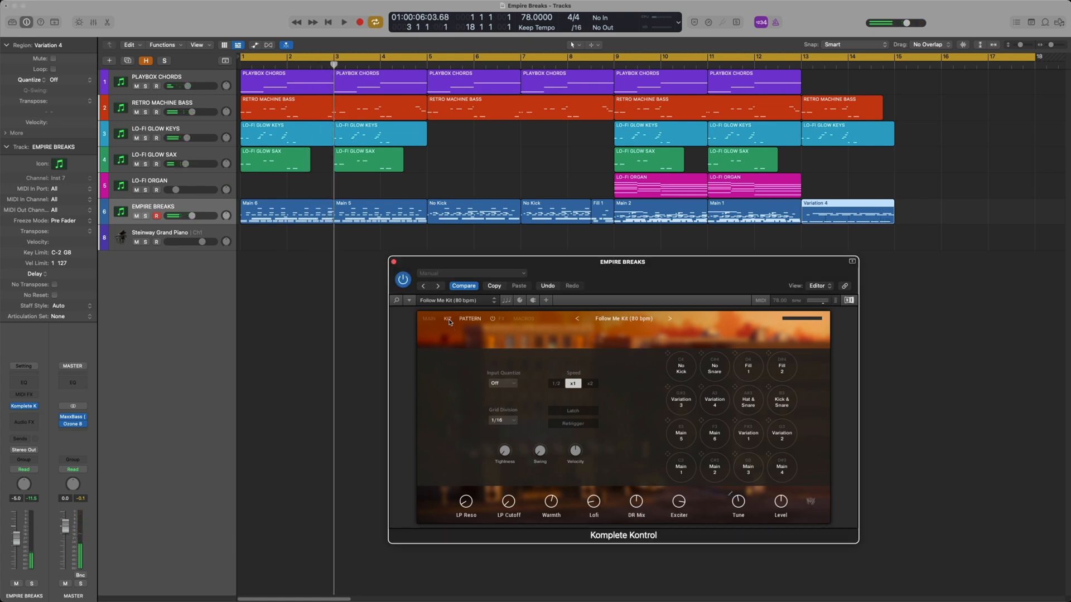
Step: Open the No Kick region's MIDI notes in the Piano Roll editor
click(448, 319)
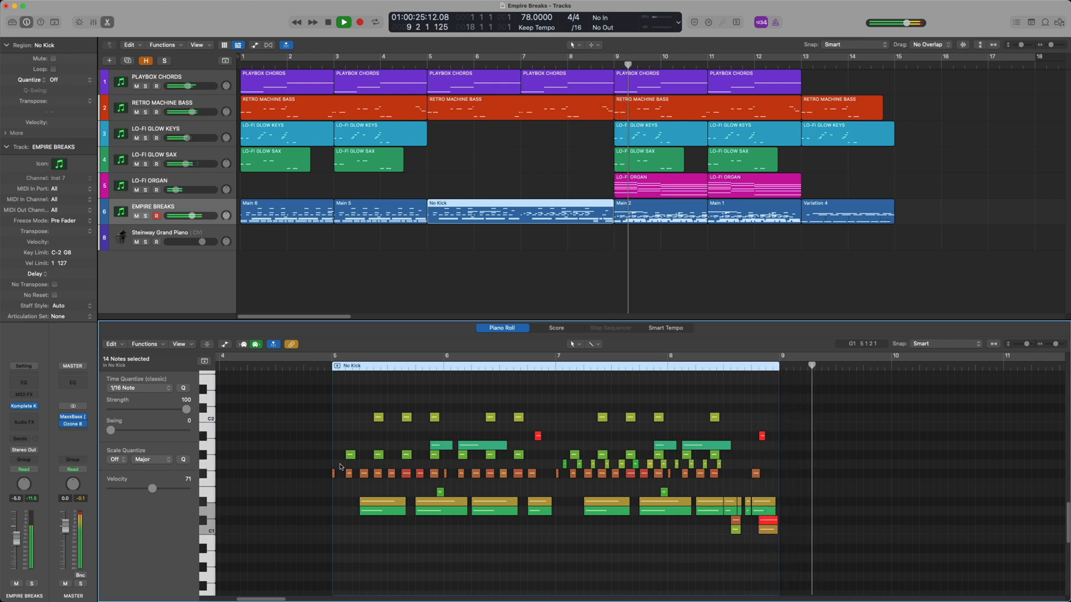
Step: Reopen the Empire Breaks window on the Kit page showing the HF Hi-Hat Closed pad
click(342, 23)
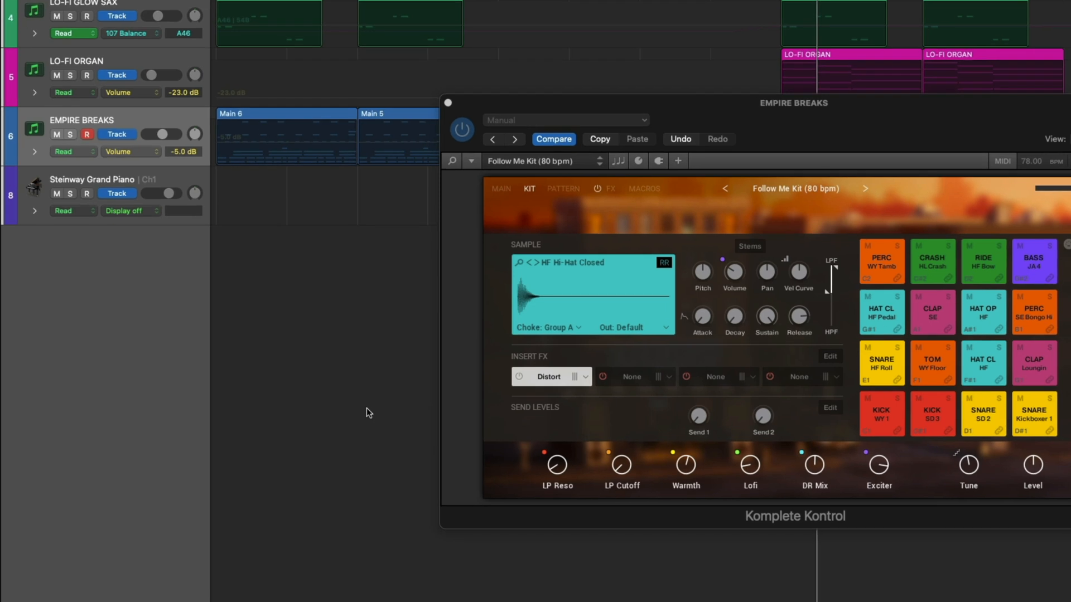
mouse_move(623, 473)
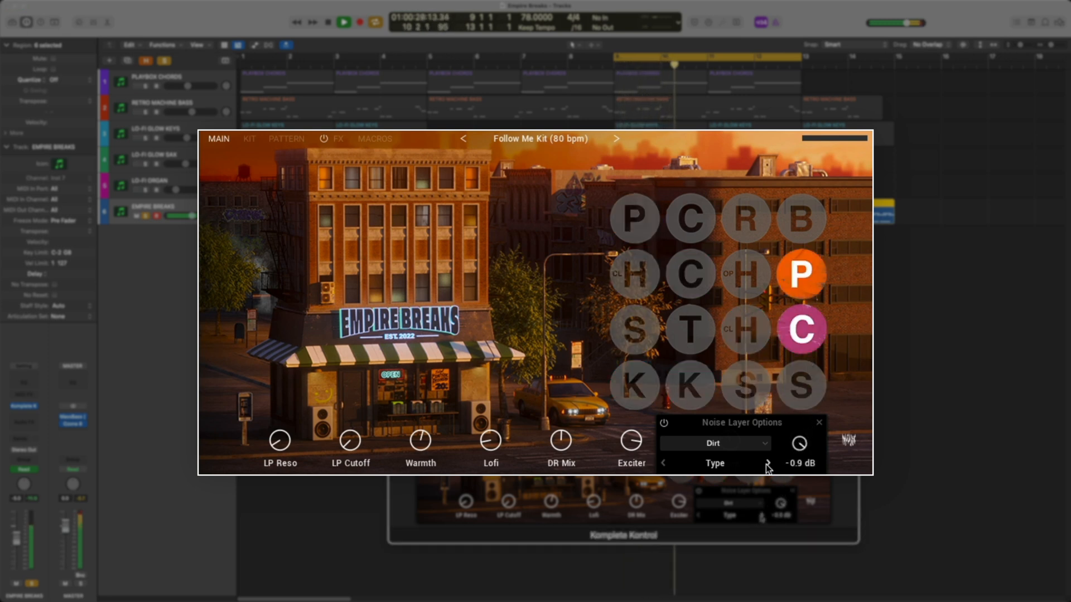
Step: Set the kit's noise layer type to Warm
click(766, 463)
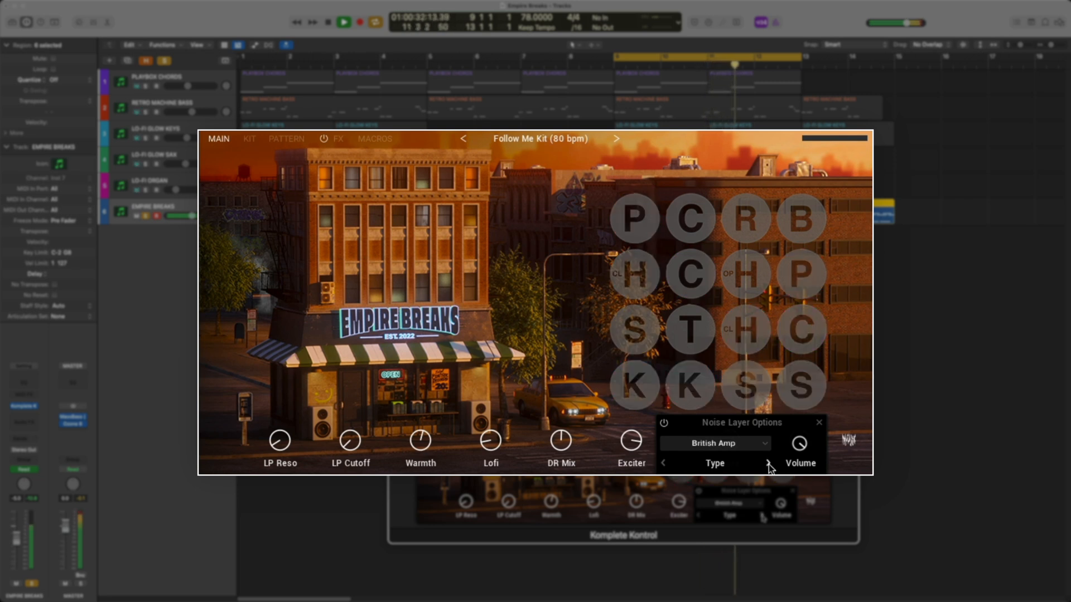
click(767, 464)
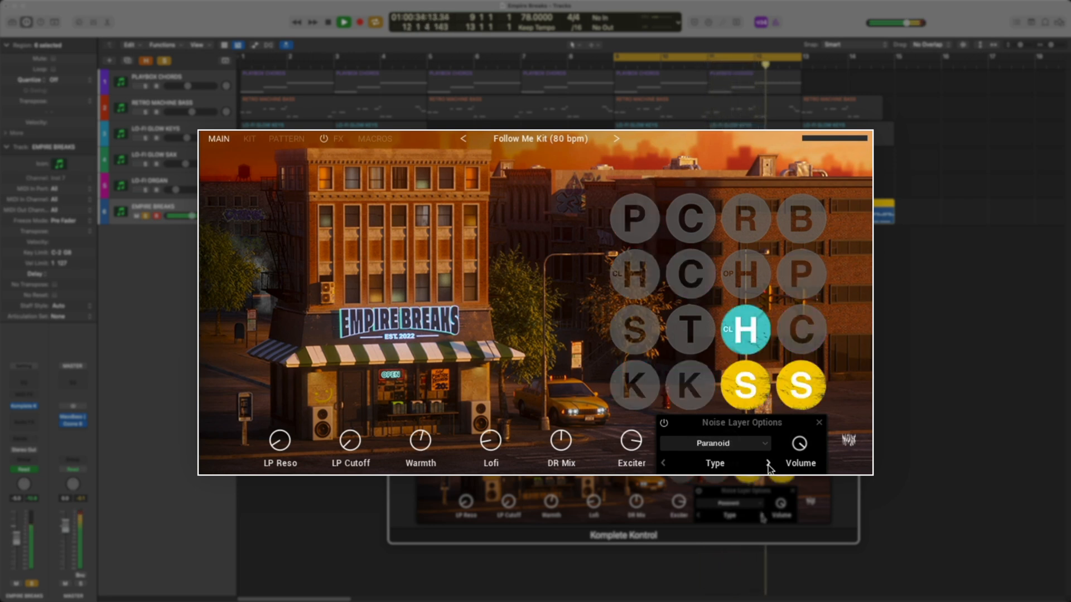
click(767, 463)
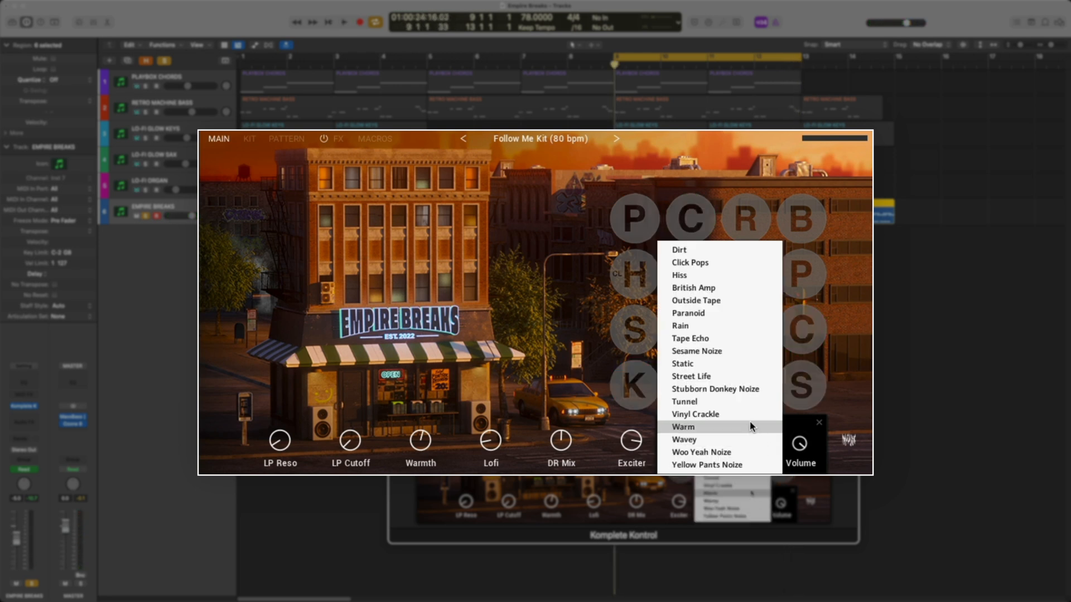
click(695, 414)
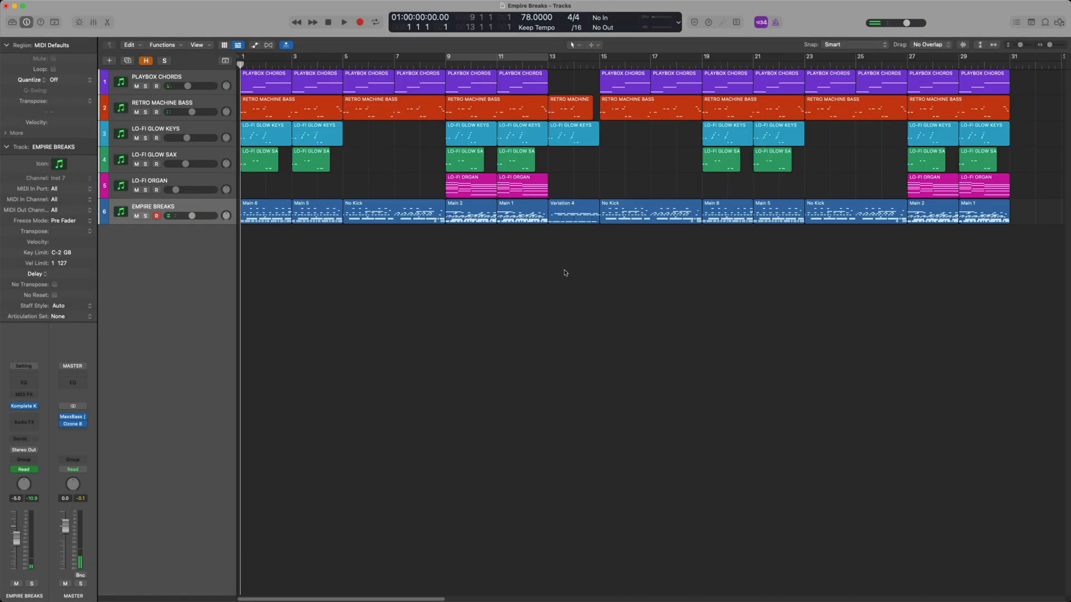
Step: Play the full arrangement from the beginning
click(344, 23)
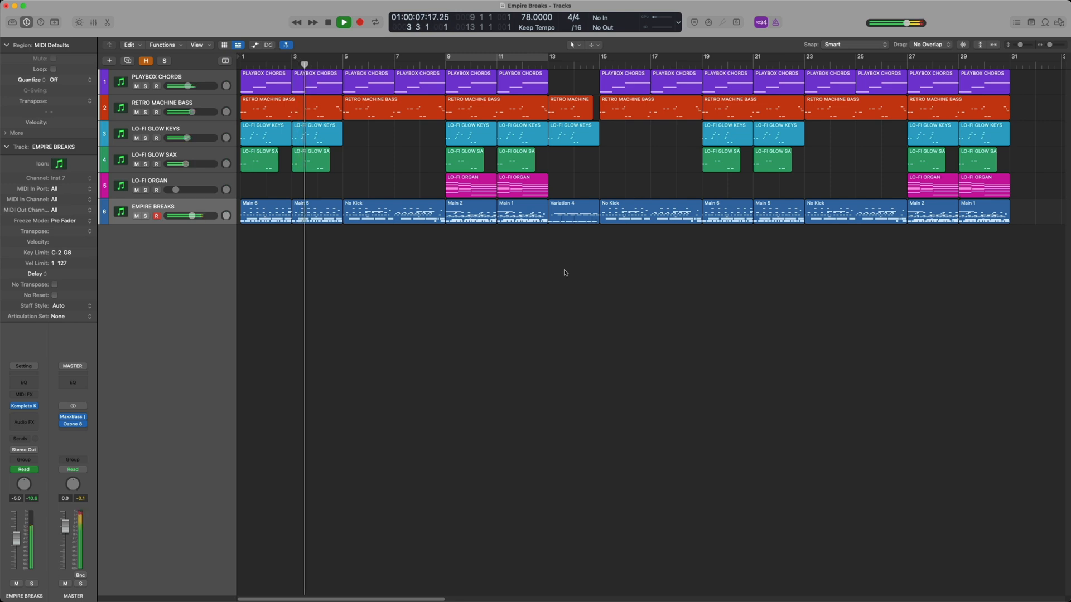
click(344, 23)
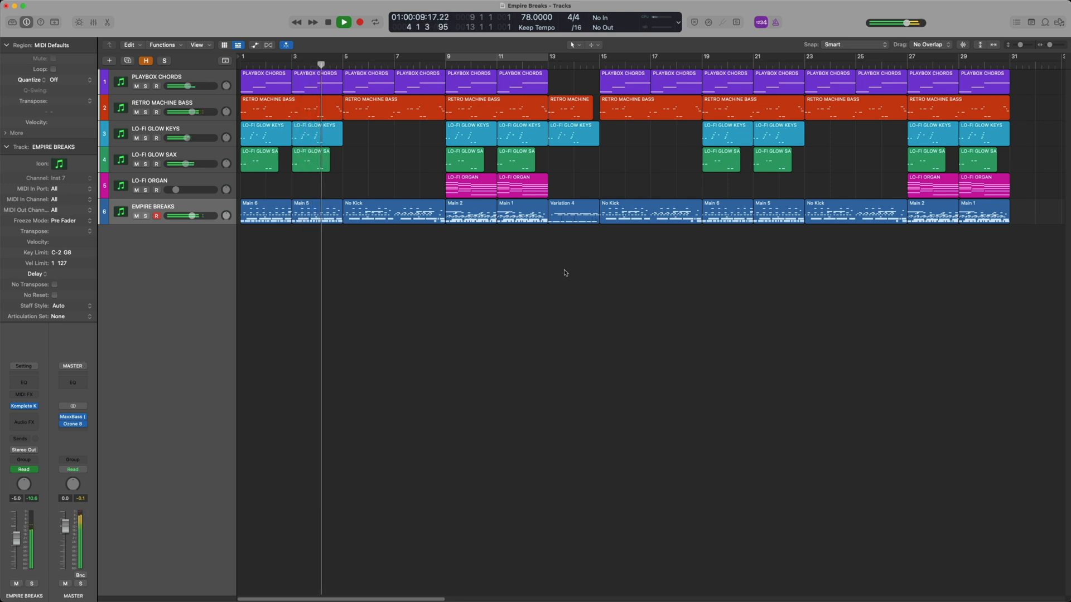